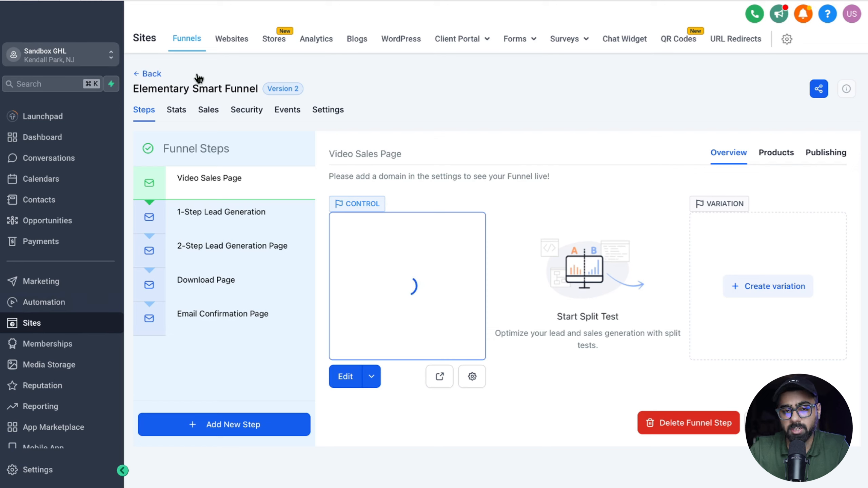
Open the Video Sales Page in the page builder and view its headline and video
{"action": "left_click", "coordinate": [345, 376]}
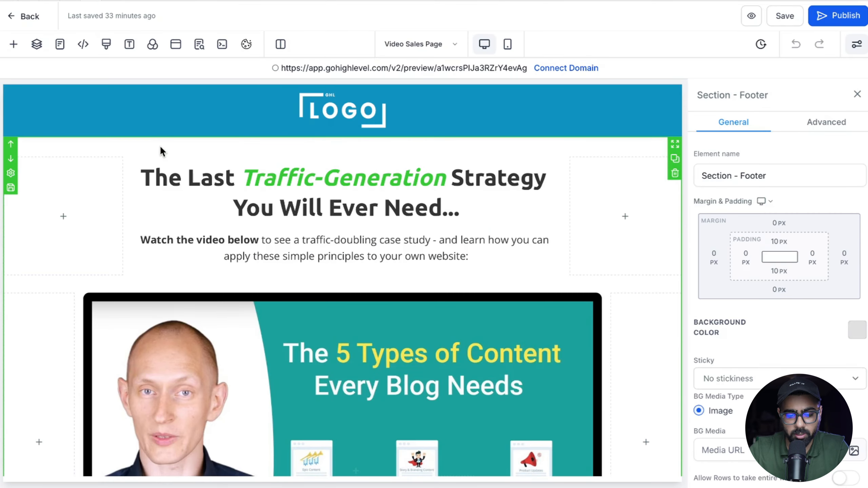
{"action": "scroll", "scroll_direction": "down", "scroll_amount": 3}
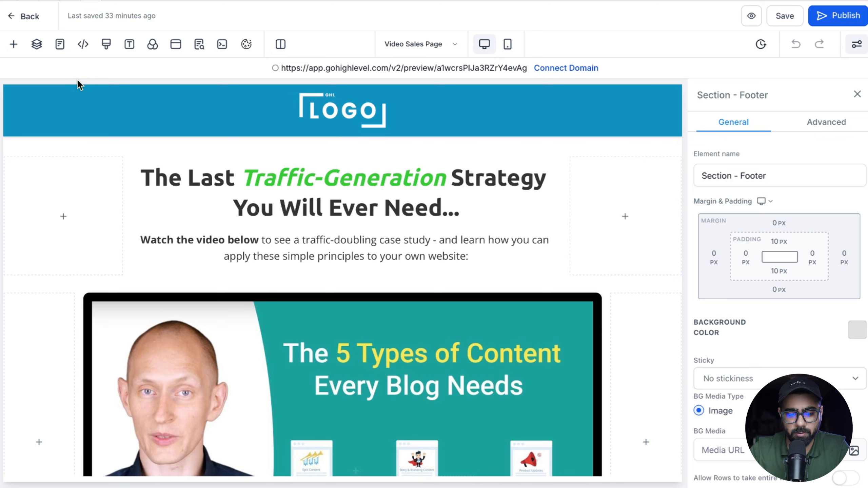
Browse Add Elements > Prebuilt Sections and show the Testimonials designs
{"action": "left_click", "coordinate": [14, 45]}
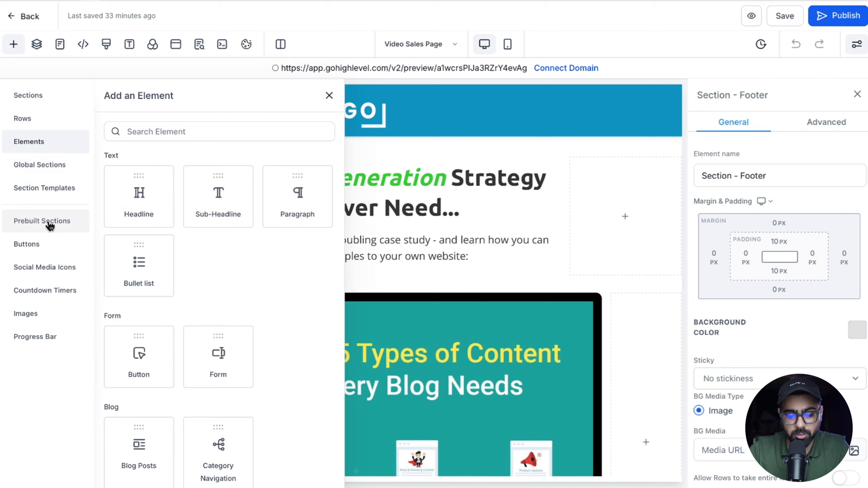
{"action": "left_click", "coordinate": [42, 221]}
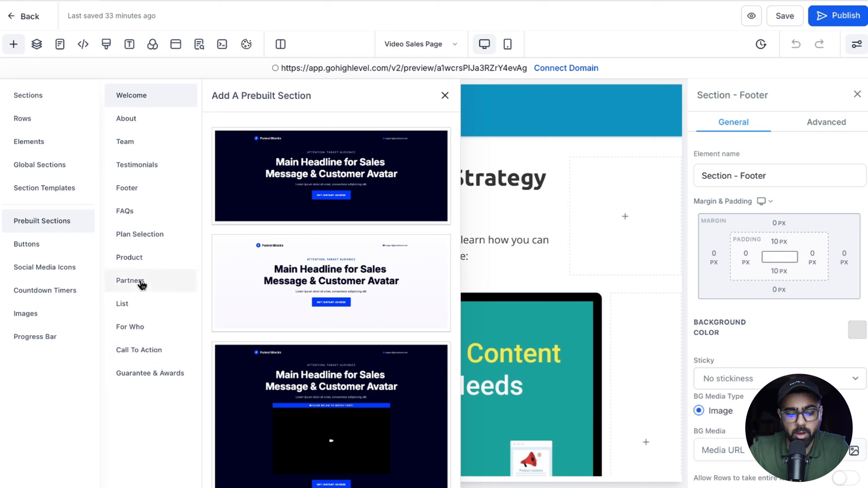
{"action": "left_click", "coordinate": [125, 211]}
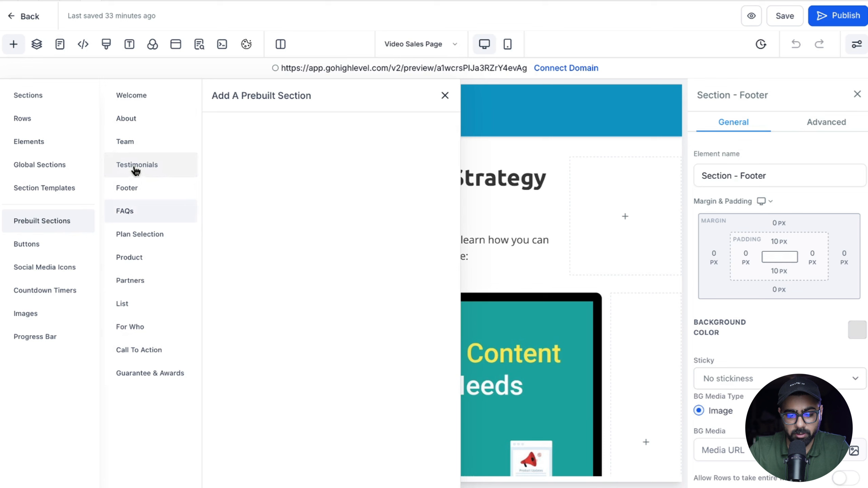
{"action": "left_click", "coordinate": [137, 164]}
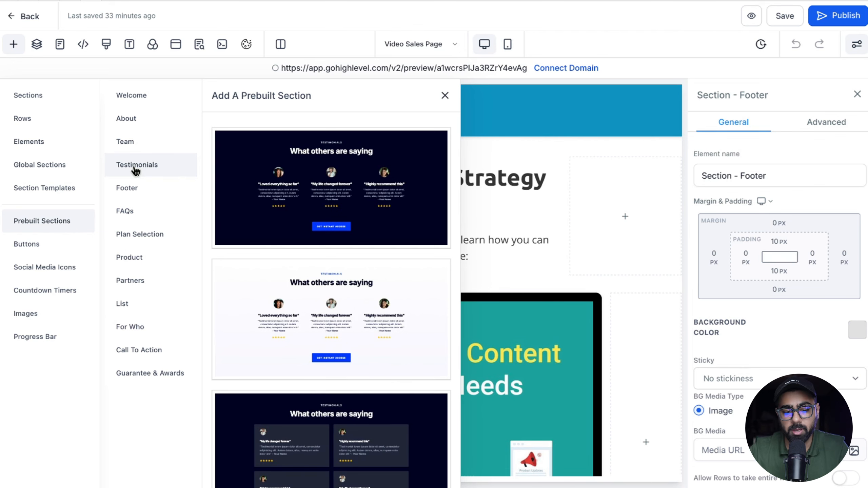
Switch the prebuilt library to the Welcome category and browse its header designs
{"action": "left_click", "coordinate": [132, 95]}
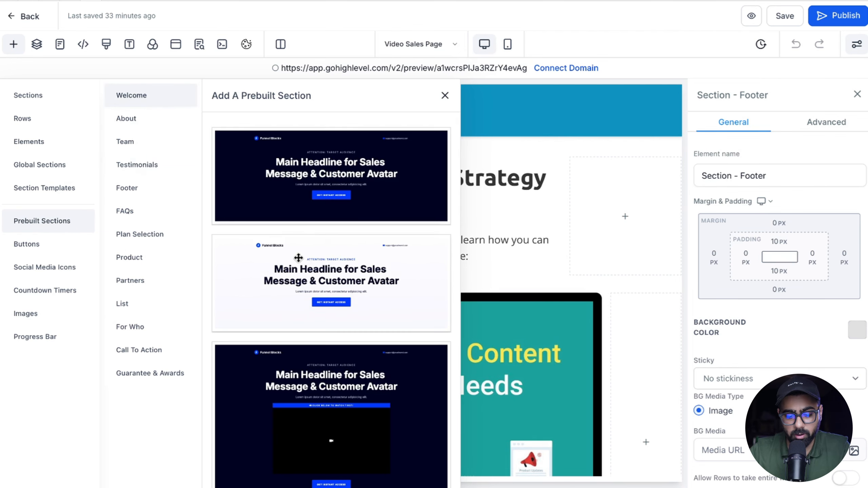
{"action": "scroll", "scroll_direction": "down", "scroll_amount": 3}
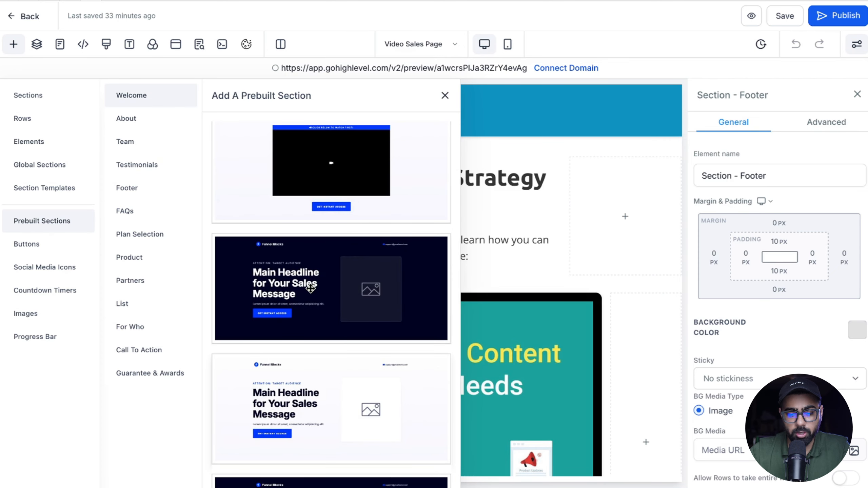
{"action": "scroll", "scroll_direction": "down", "scroll_amount": 3}
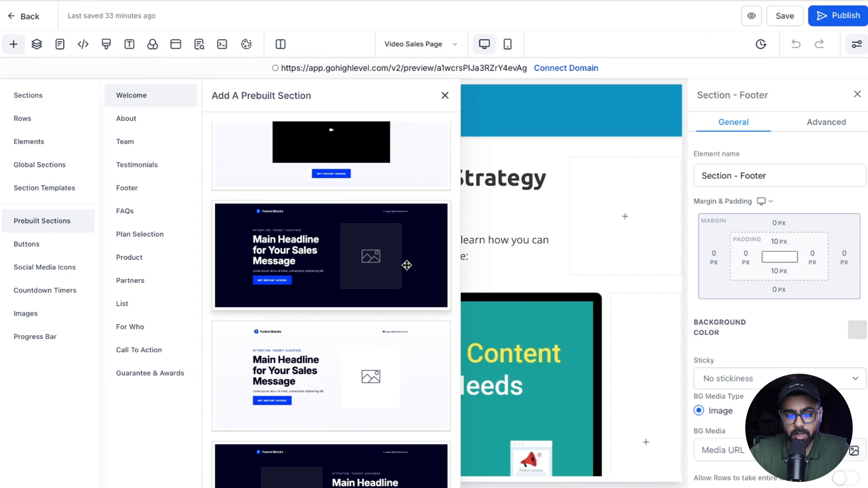
{"action": "mouse_move", "coordinate": [377, 275]}
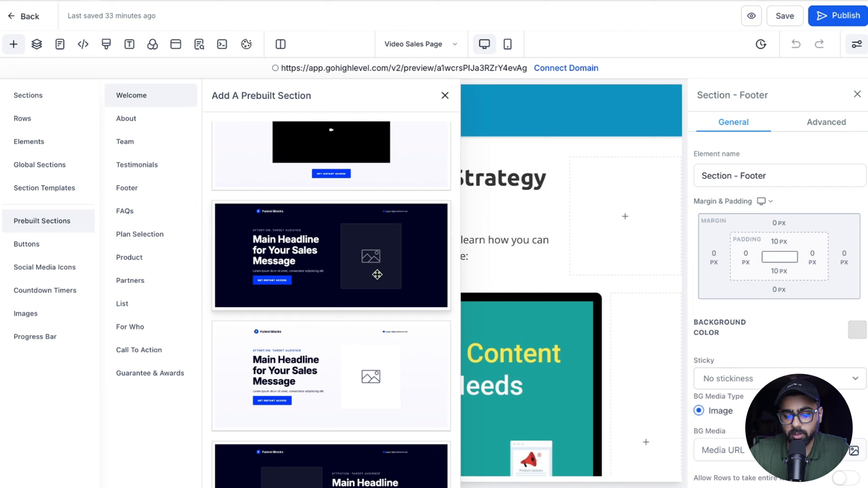
{"action": "mouse_move", "coordinate": [659, 116]}
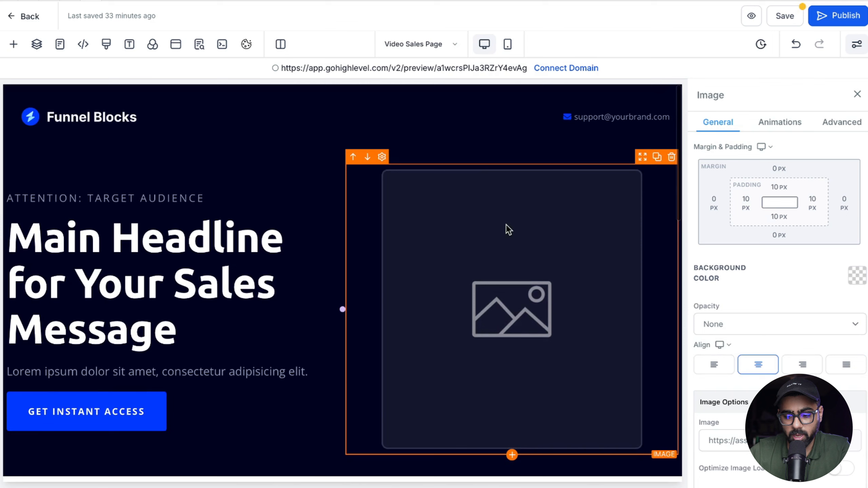
Replace the header's image placeholder with the 5 Types of Content video
{"action": "left_click", "coordinate": [672, 157]}
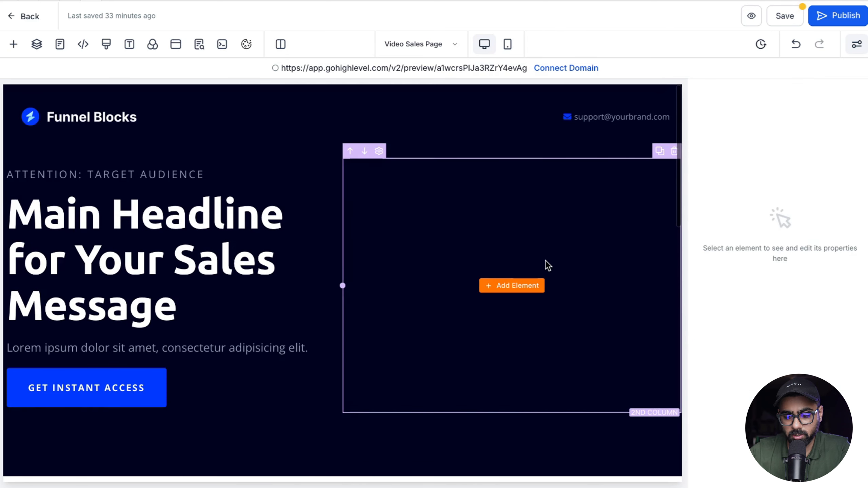
{"action": "left_click", "coordinate": [510, 285]}
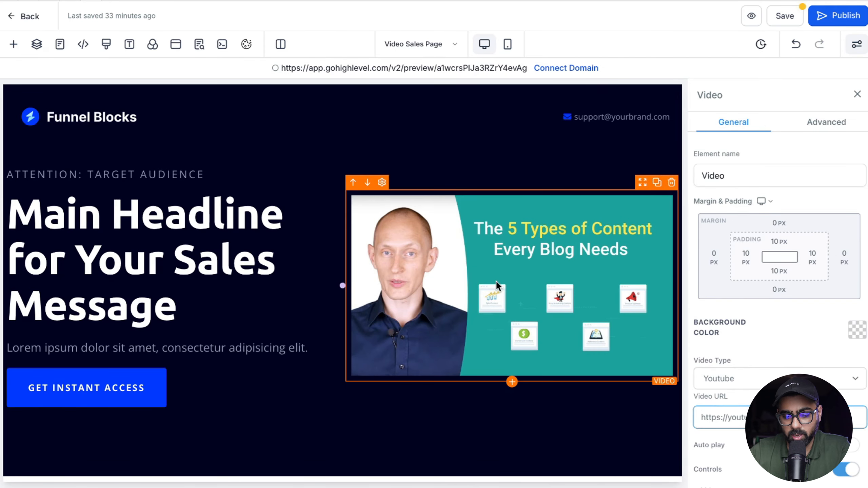
{"action": "mouse_move", "coordinate": [437, 249]}
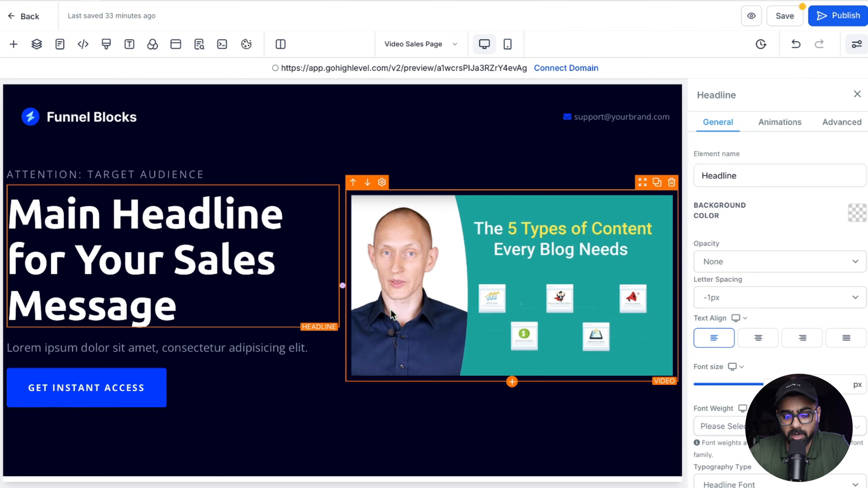
Add the dark 'What others are saying' video testimonials section with its Get Instant Access button
{"action": "scroll", "scroll_direction": "down", "scroll_amount": 3}
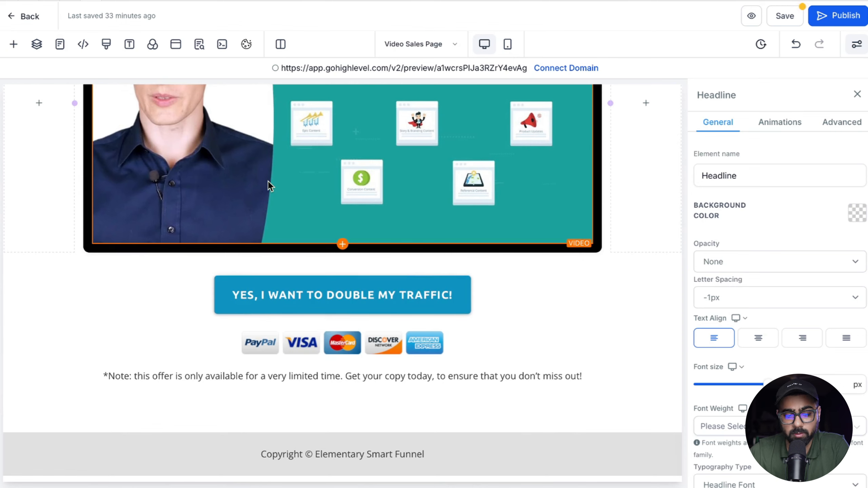
{"action": "left_click", "coordinate": [13, 44]}
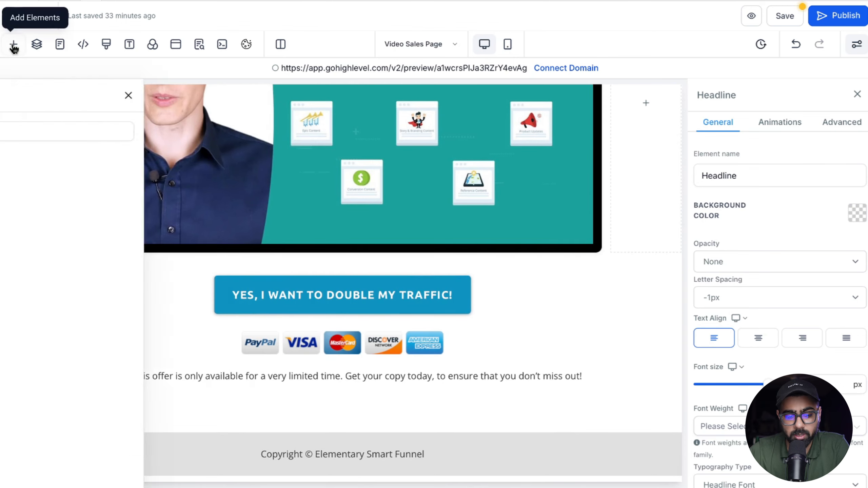
{"action": "left_click", "coordinate": [13, 44]}
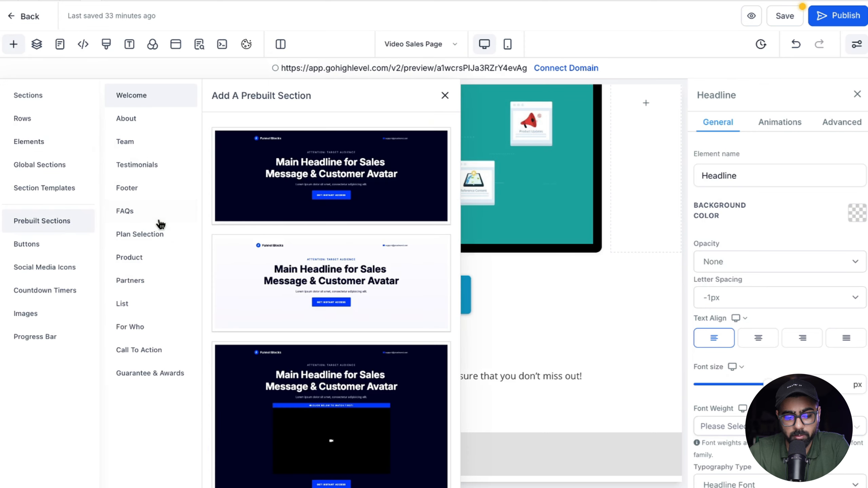
{"action": "left_click", "coordinate": [137, 164]}
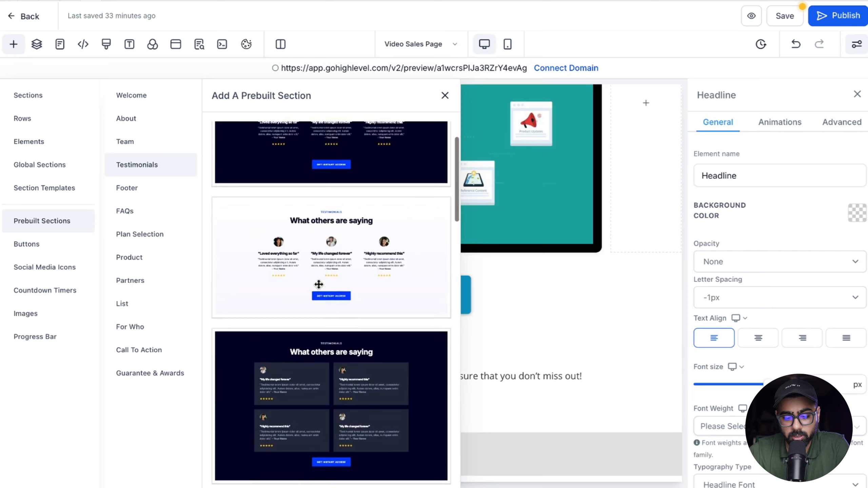
{"action": "scroll", "scroll_direction": "down", "scroll_amount": 3}
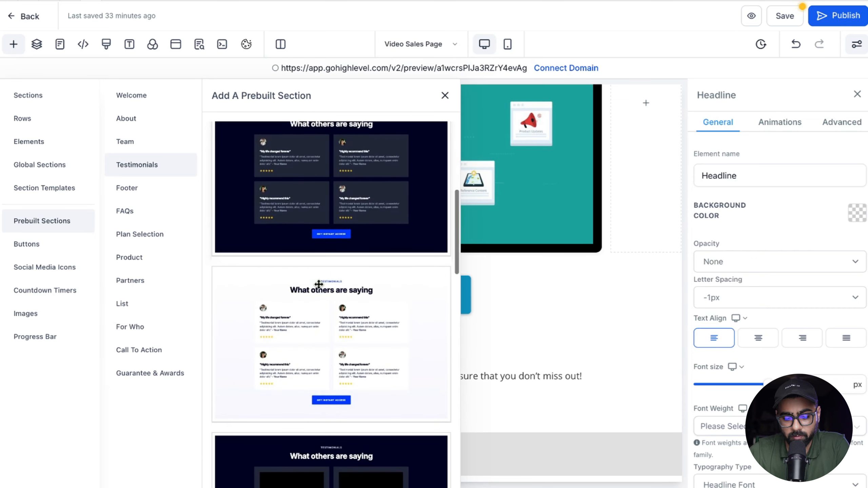
{"action": "scroll", "scroll_direction": "down", "scroll_amount": 3}
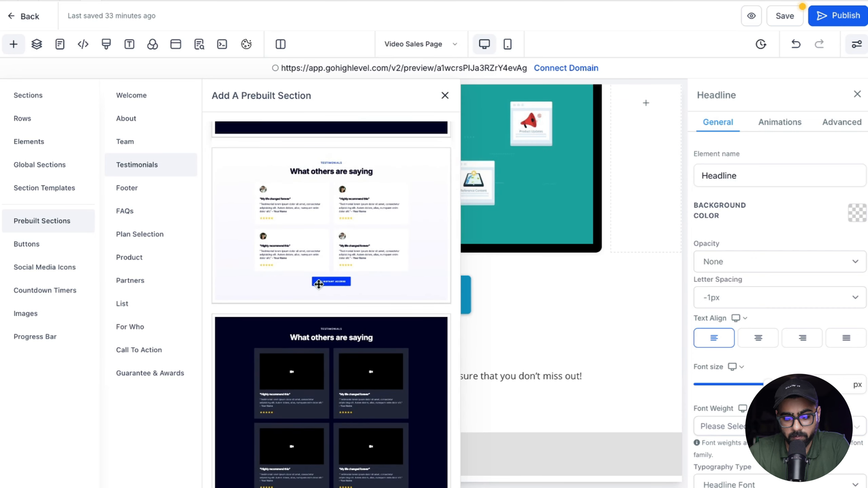
{"action": "scroll", "scroll_direction": "down", "scroll_amount": 3}
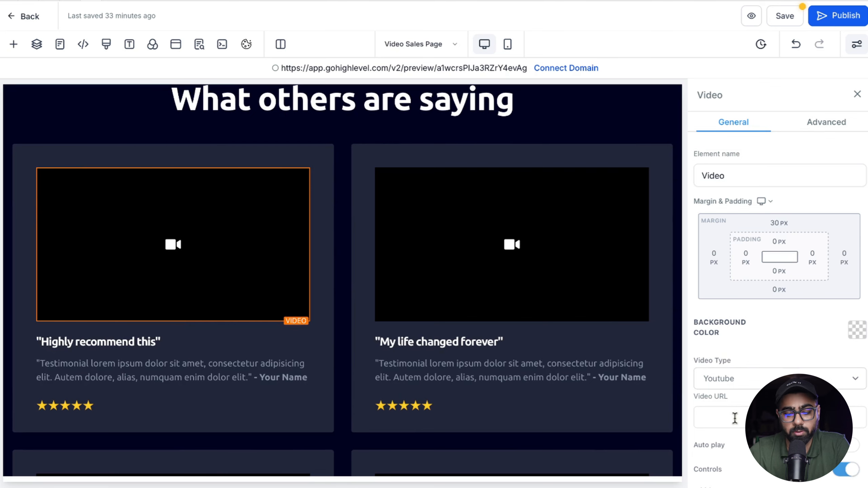
{"action": "scroll", "scroll_direction": "down", "scroll_amount": 3}
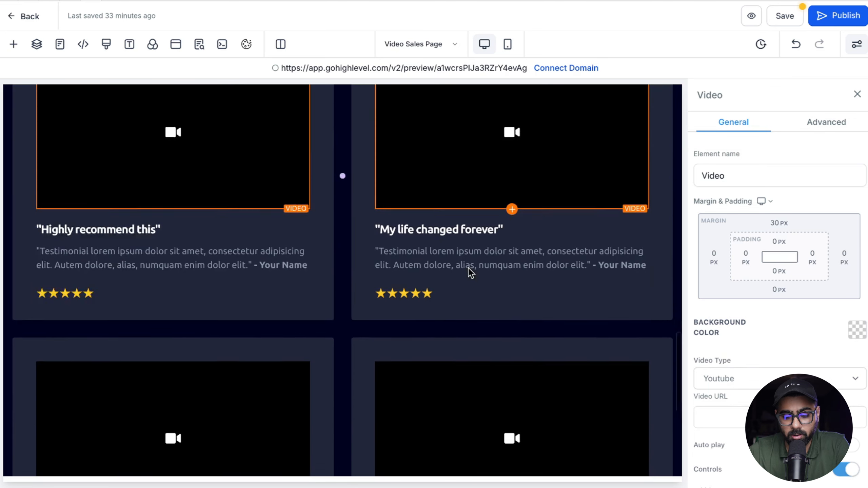
{"action": "scroll", "scroll_direction": "down", "scroll_amount": 3}
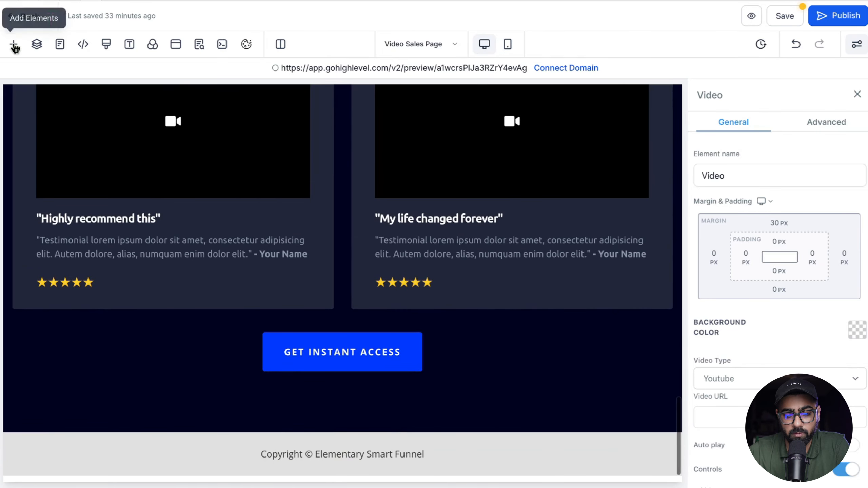
Add a white footer with logo and social icons, remove the old copyright line, and show footer designs again
{"action": "left_click", "coordinate": [14, 44]}
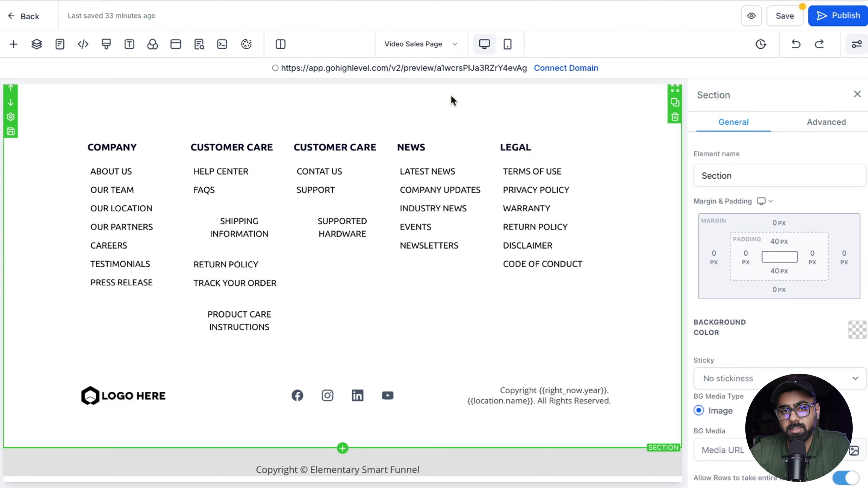
{"action": "mouse_move", "coordinate": [260, 114]}
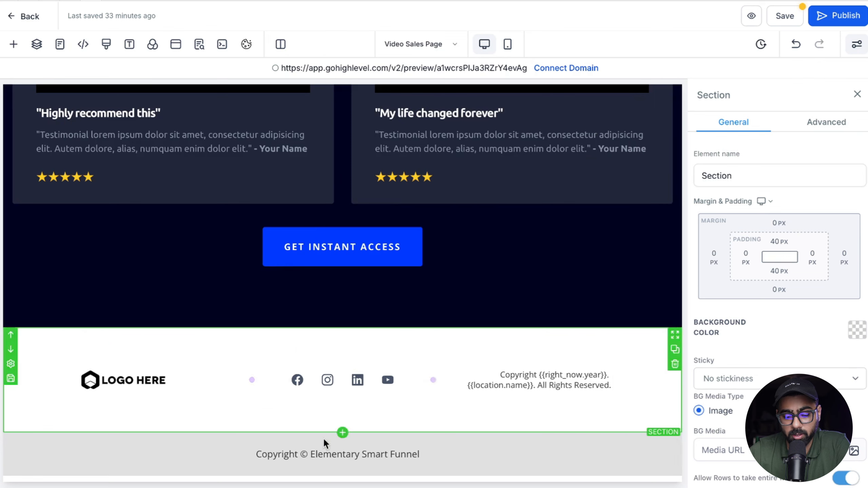
{"action": "left_click", "coordinate": [337, 453]}
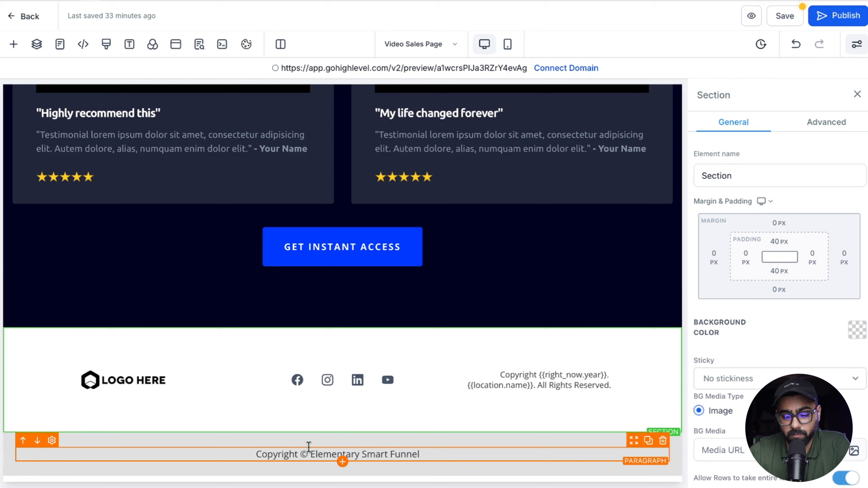
{"action": "left_click", "coordinate": [297, 381]}
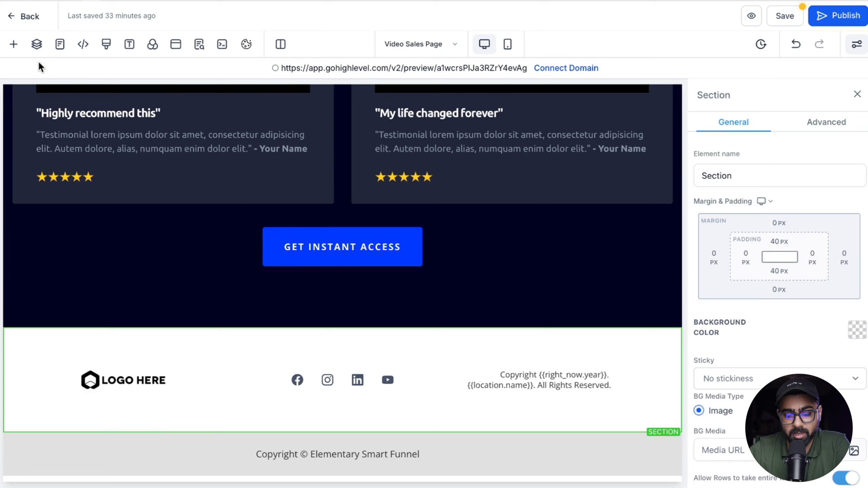
{"action": "left_click", "coordinate": [13, 44]}
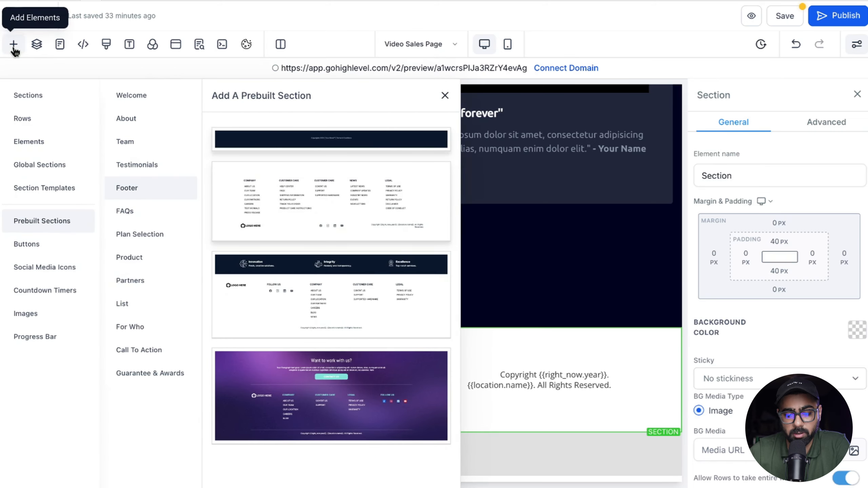